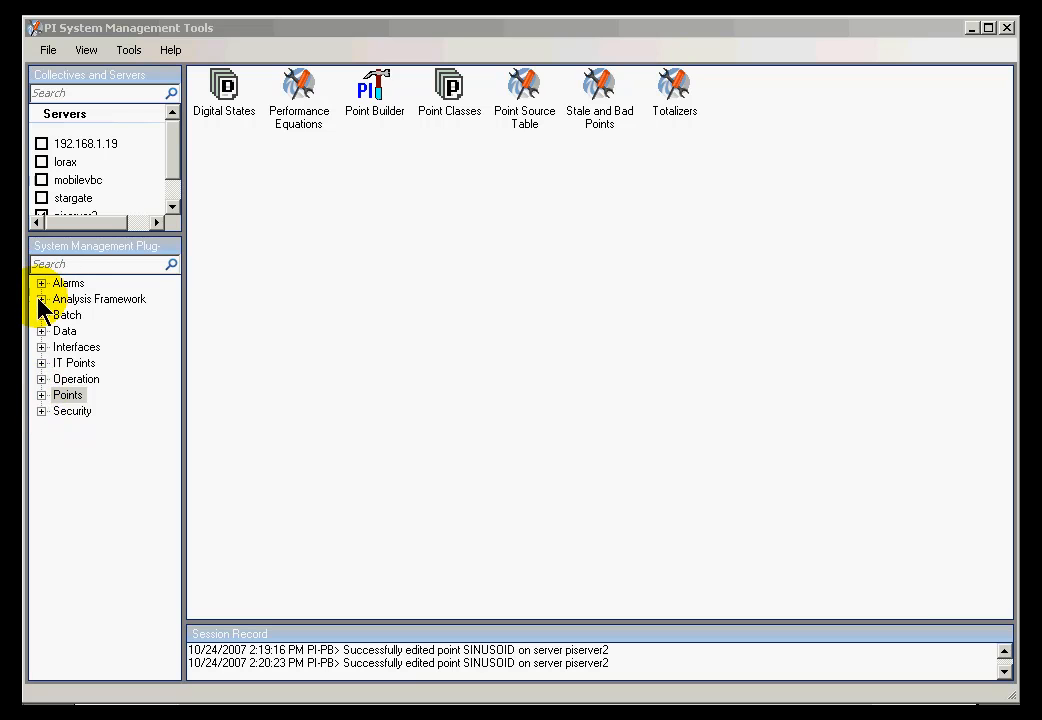
mouse_move(50, 404)
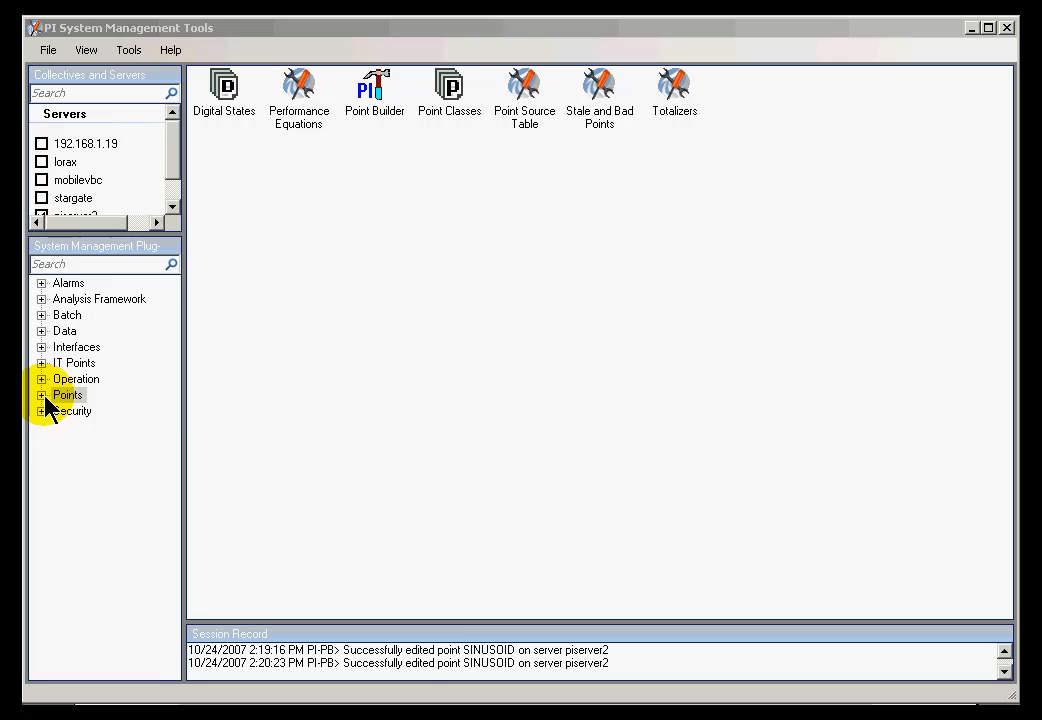
- Expand the Points plug-in group and launch Point Builder with a blank new-point form
left_click(42, 394)
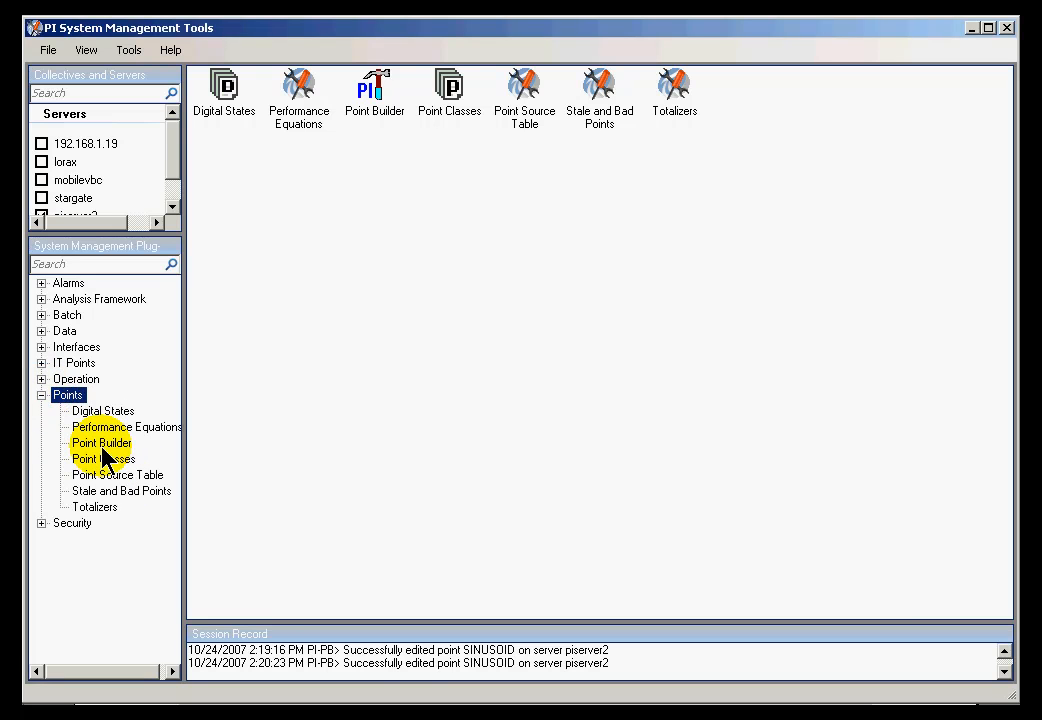
left_click(100, 442)
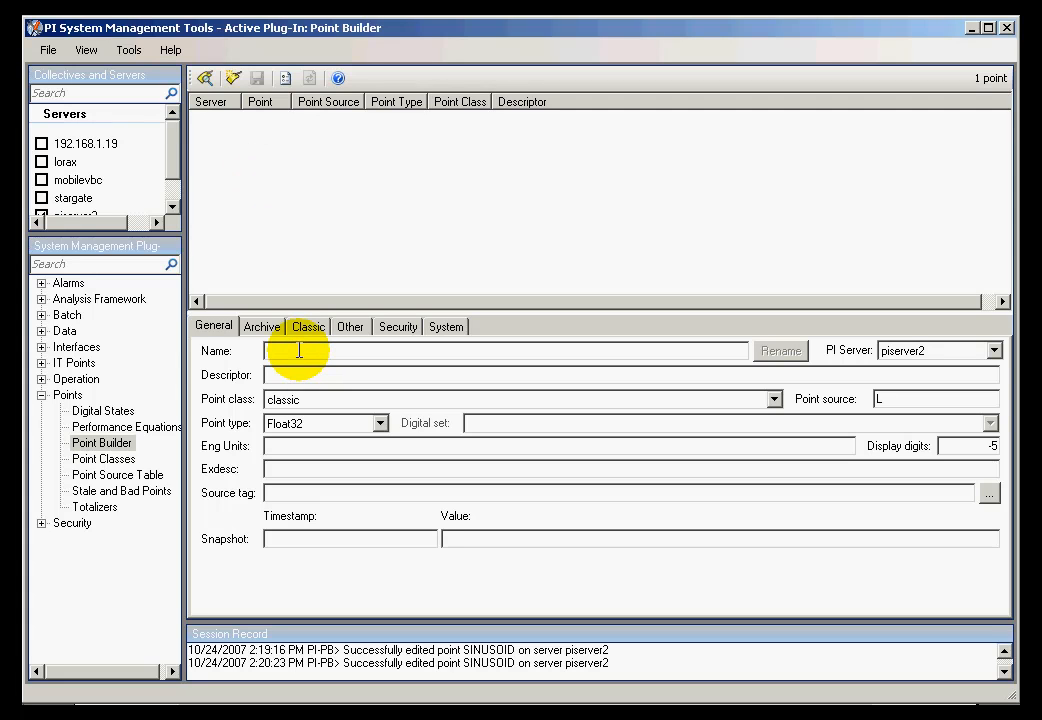
- Fill in name myTest1, point source Lab, Eng Units ppm and Exdesc 'Test for class: Manual input tag.'
type("my")
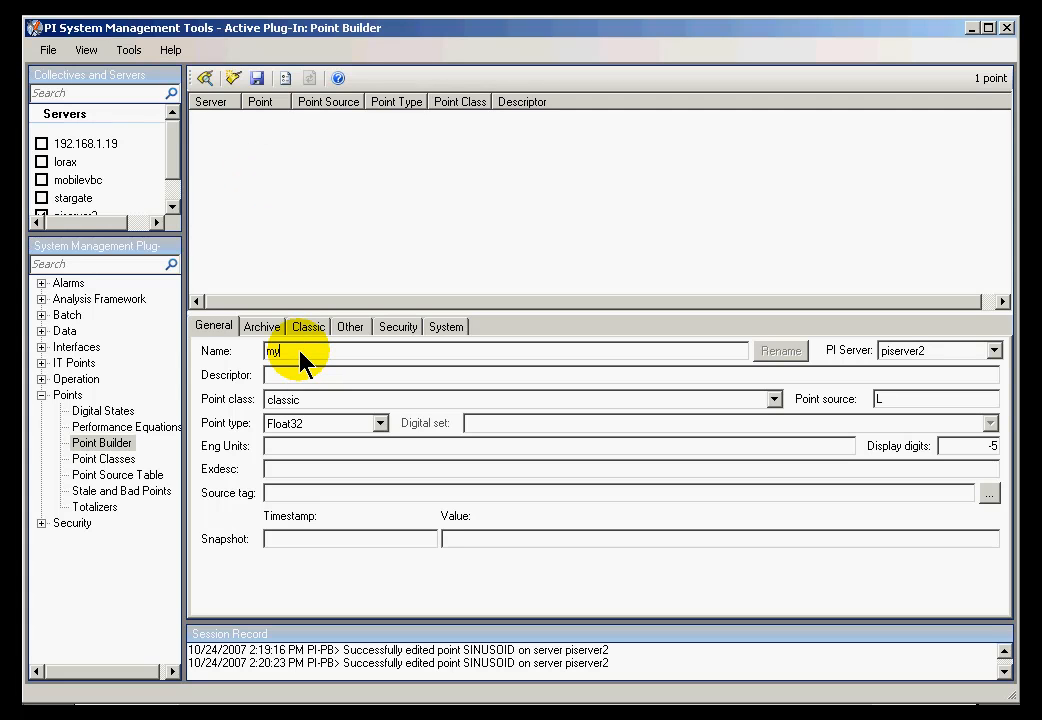
type("Test1")
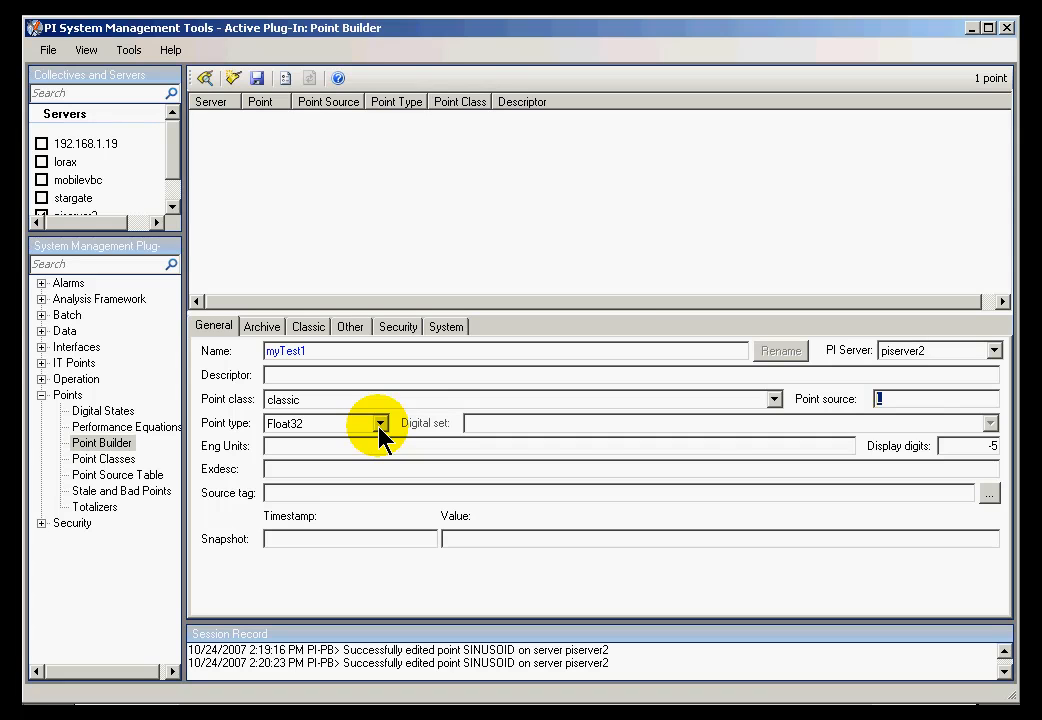
type("Lab")
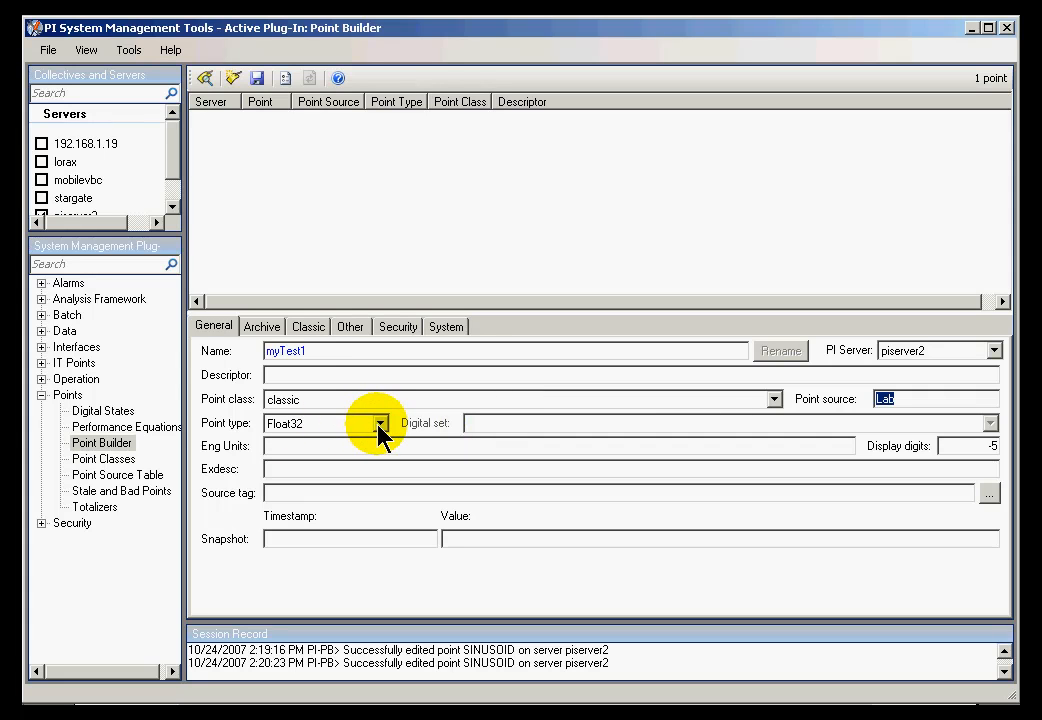
mouse_move(378, 444)
type("ppm")
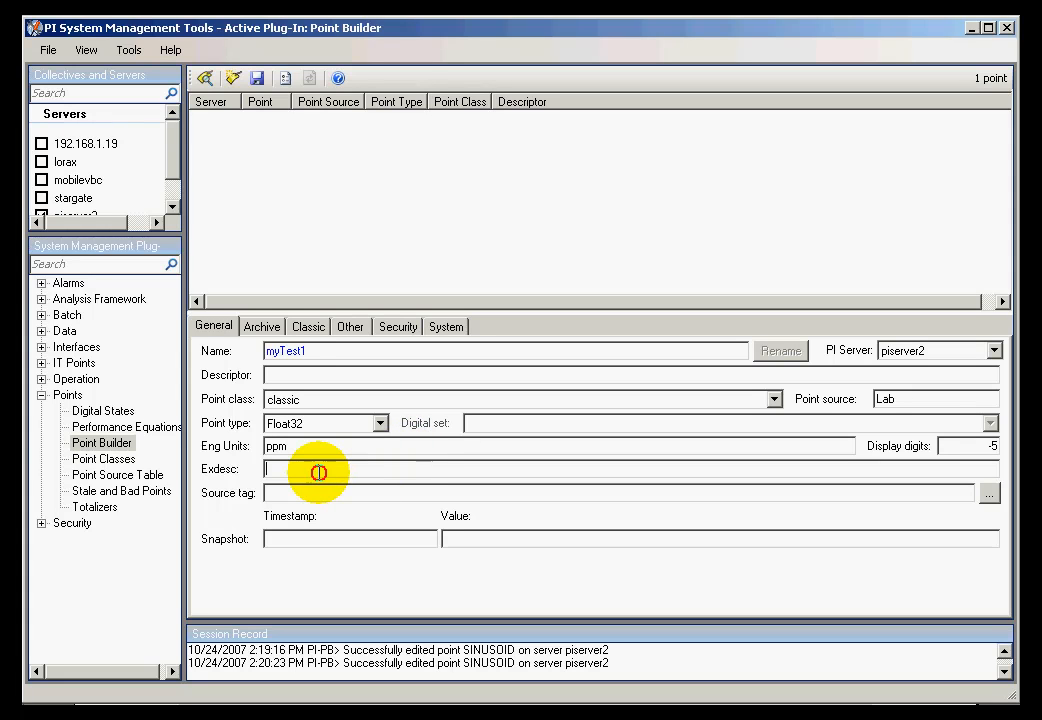
type("Test for class: Manual input t")
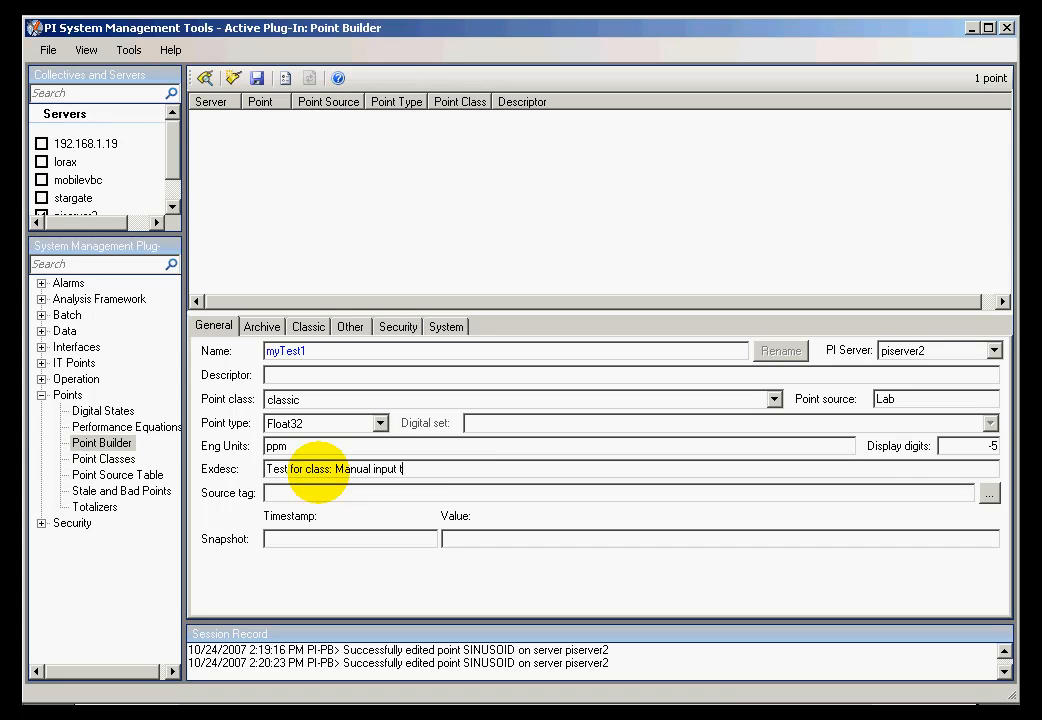
left_click(300, 492)
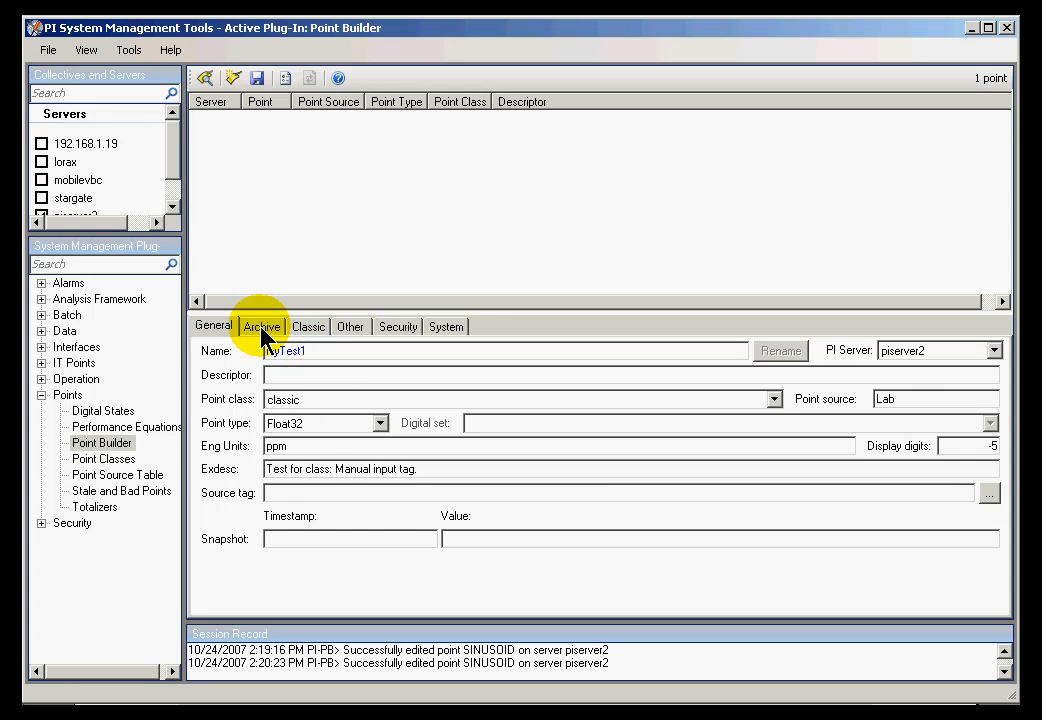
- Switch the new point's Archive Compressing setting to Off
left_click(260, 326)
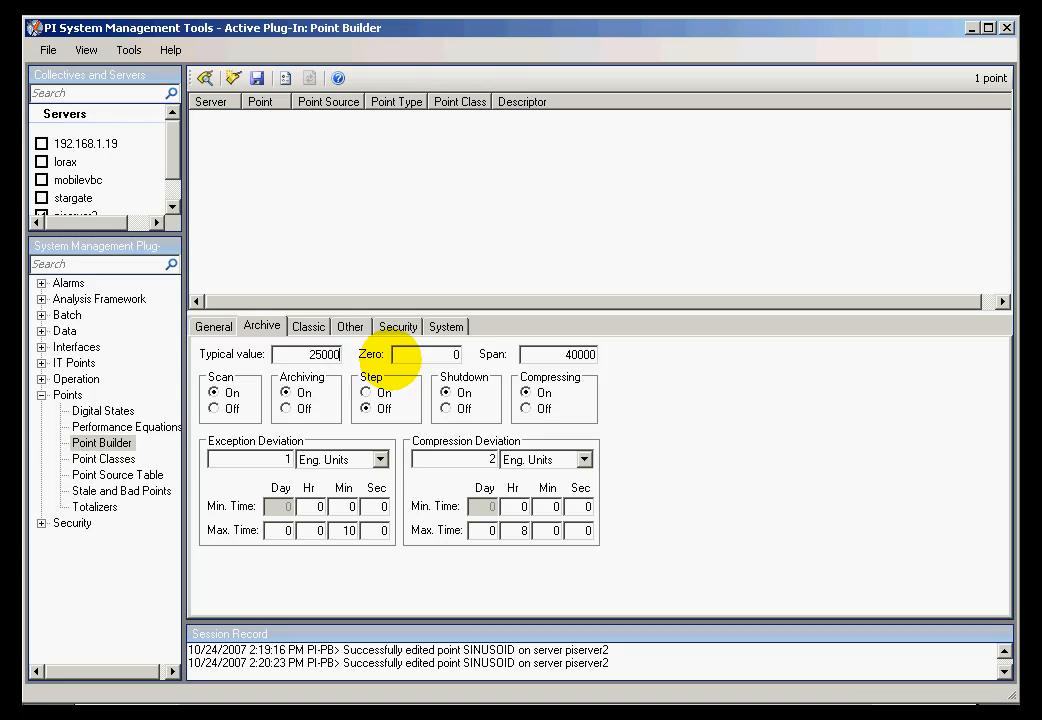
left_click(366, 408)
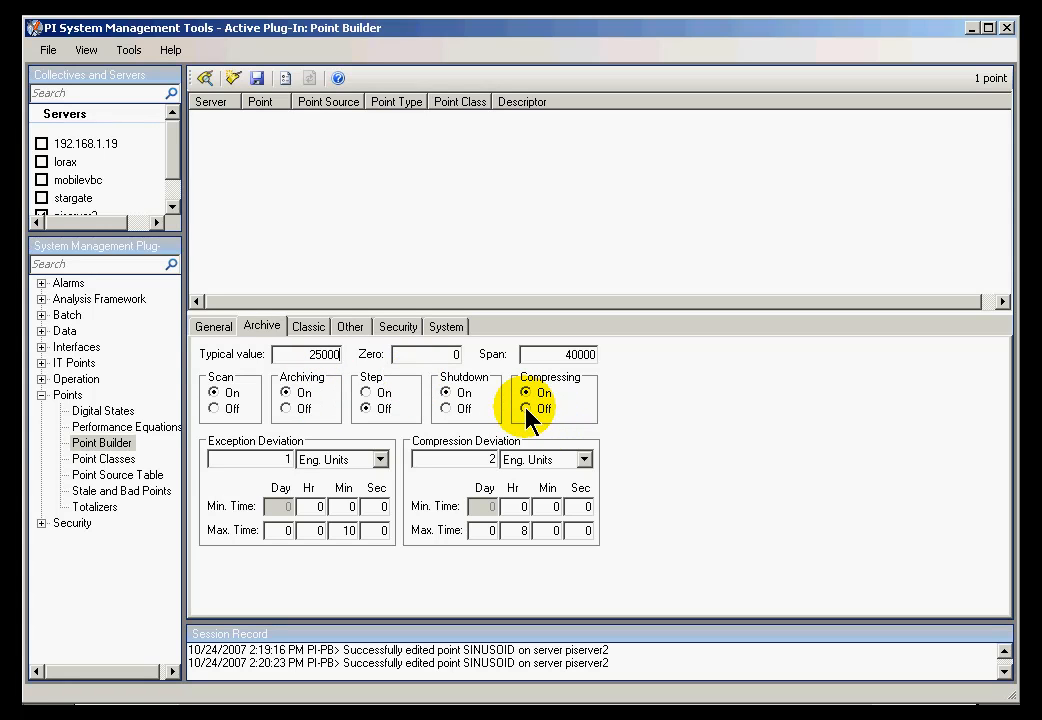
left_click(526, 408)
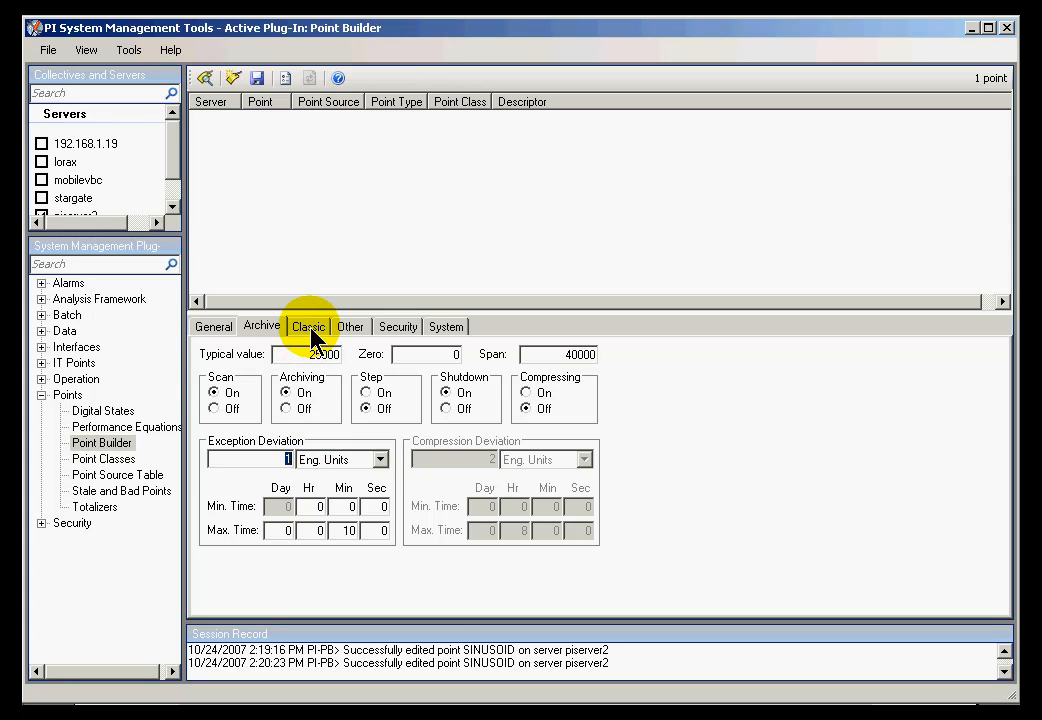
- Review the point's Classic, Other, Security and System attribute pages without changes
left_click(308, 326)
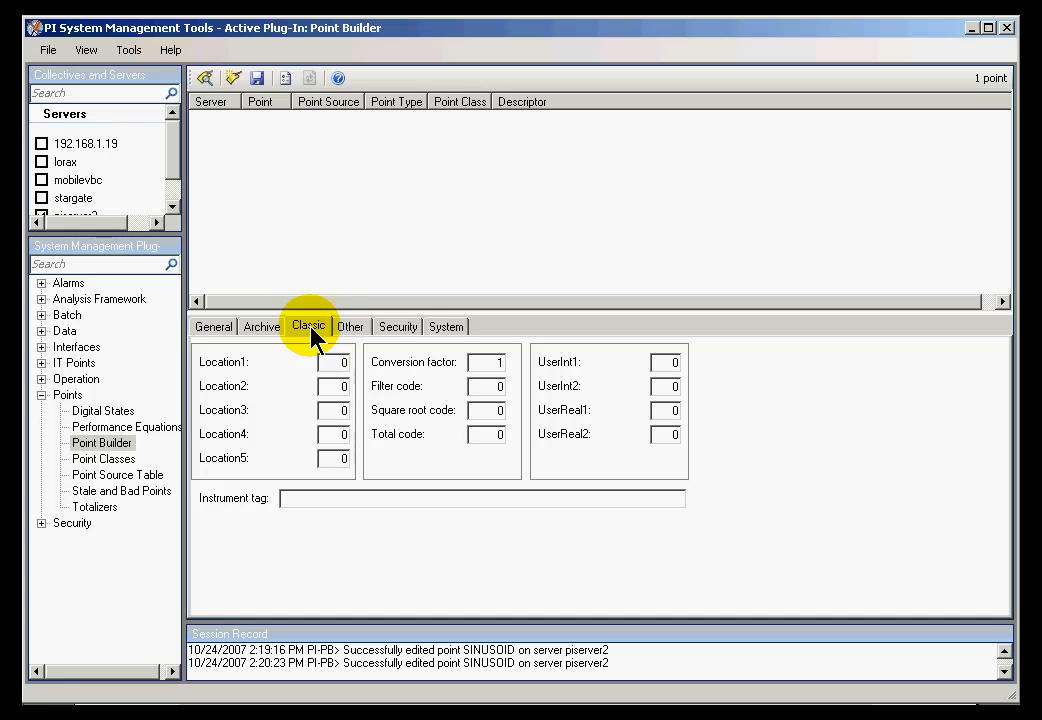
left_click(334, 362)
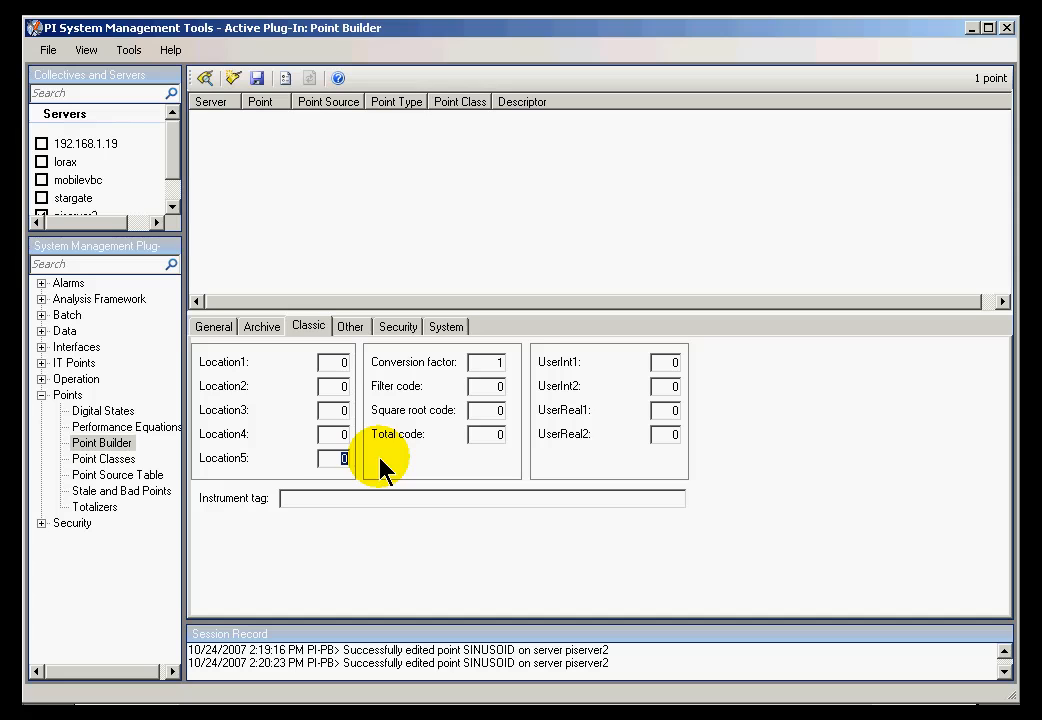
mouse_move(258, 376)
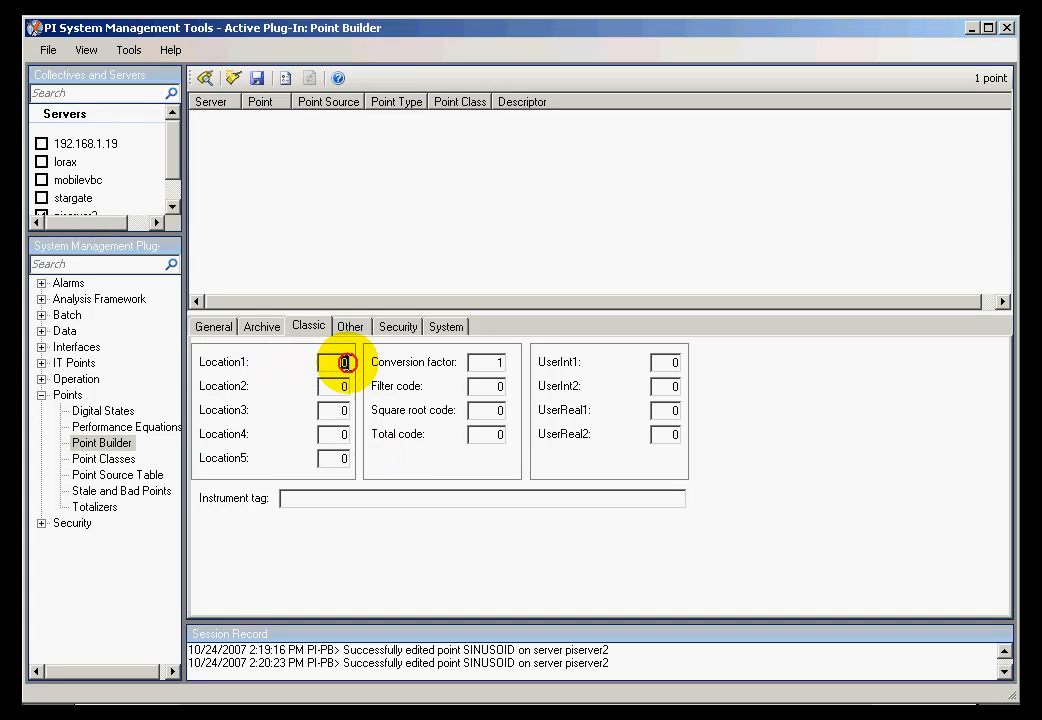
mouse_move(392, 376)
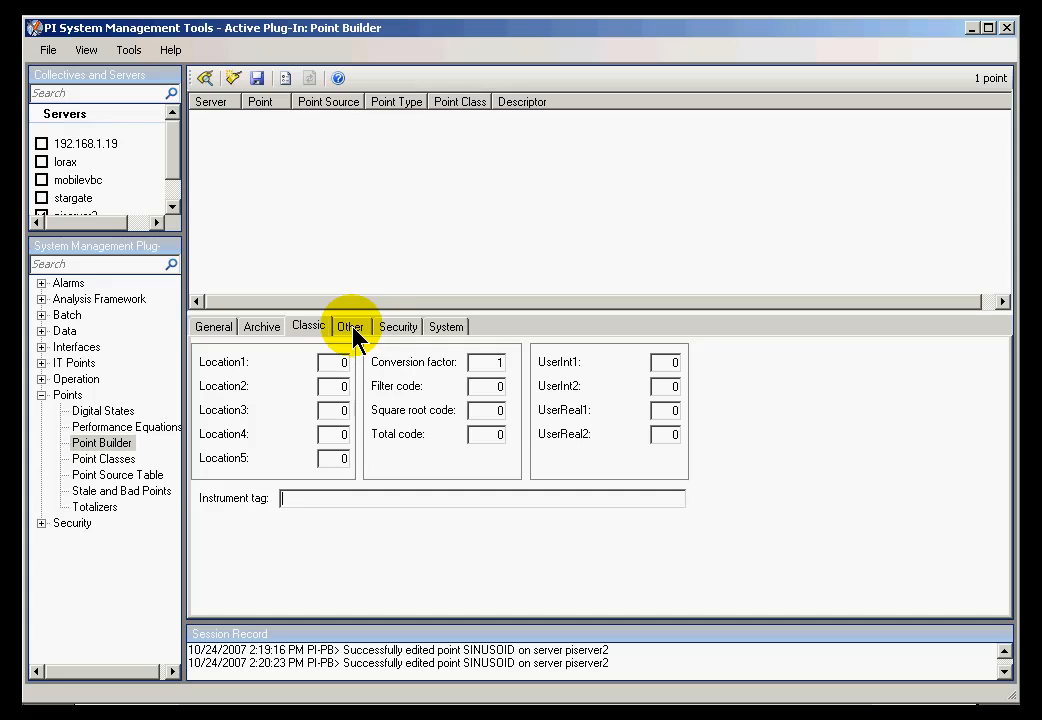
left_click(398, 326)
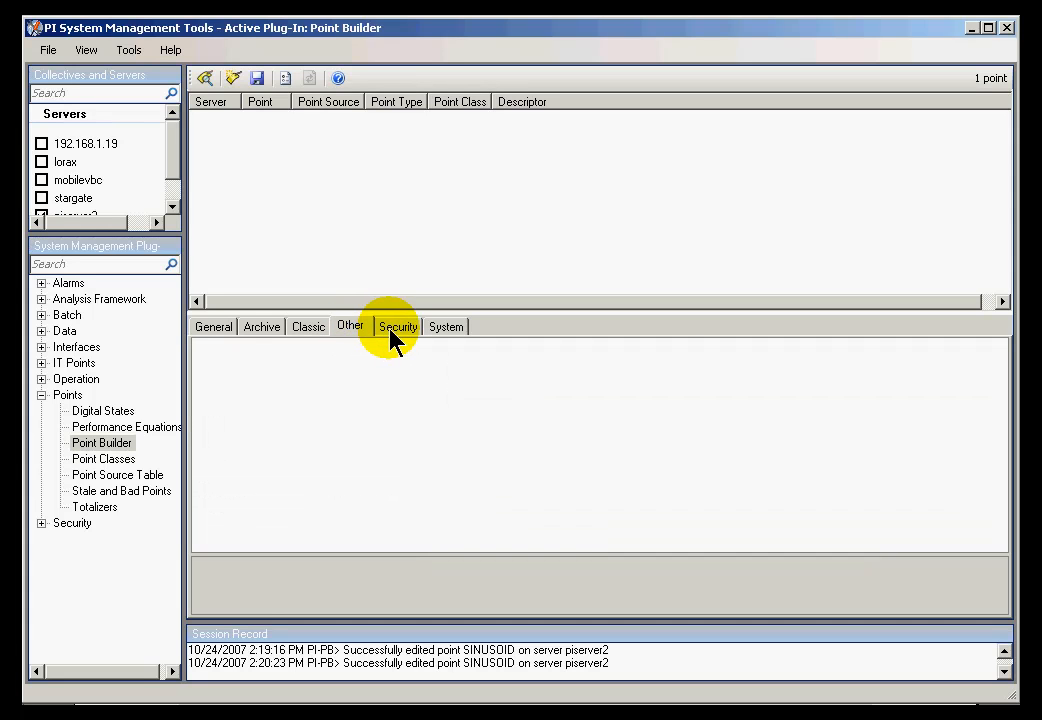
left_click(398, 326)
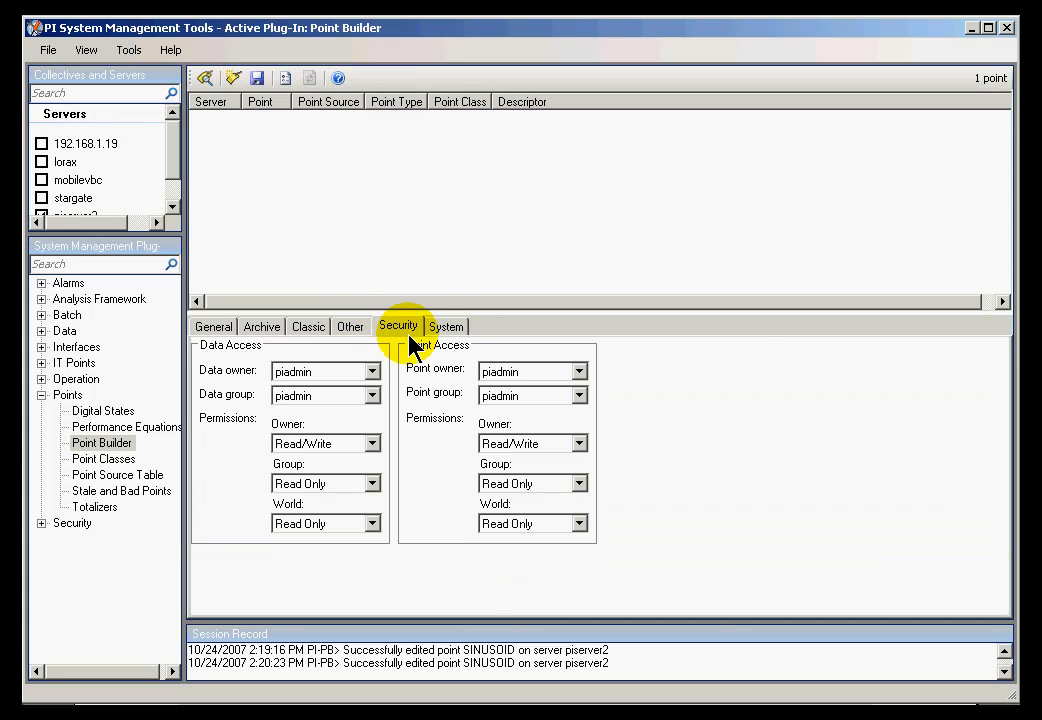
left_click(444, 326)
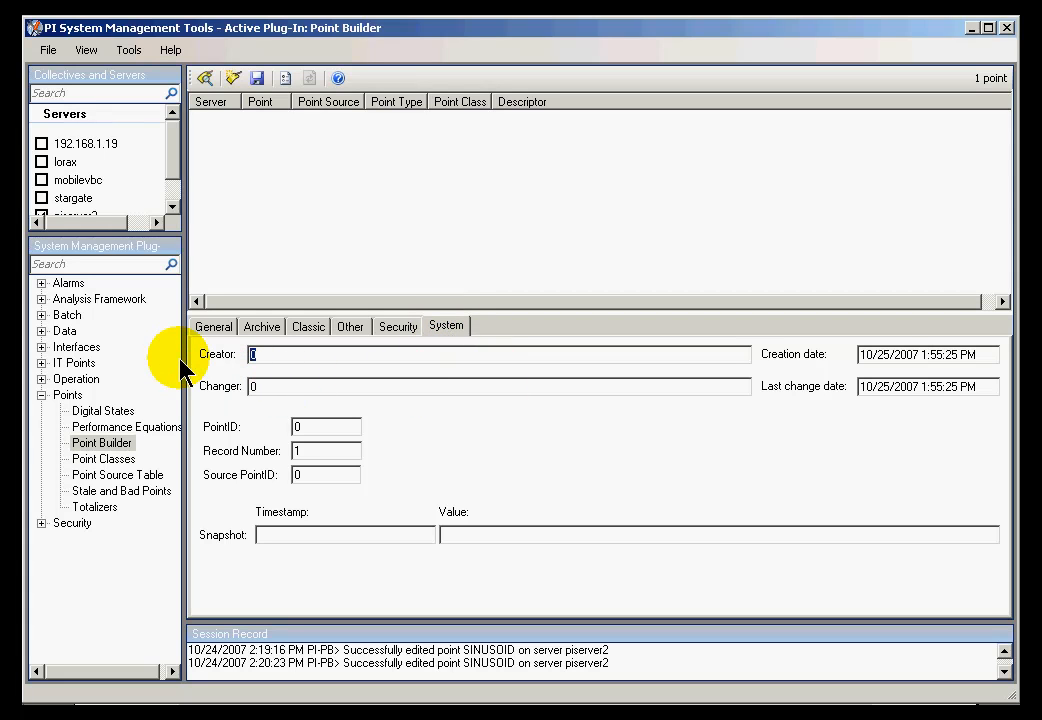
mouse_move(690, 388)
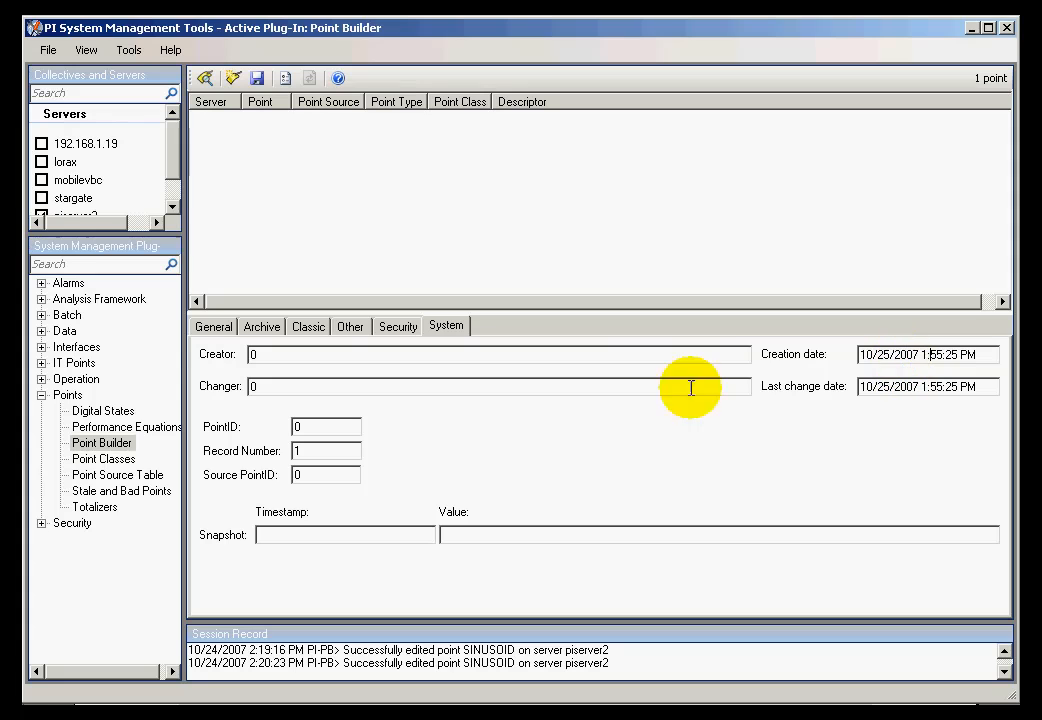
- Return to General and save point myTest1, creating it on piserver2
left_click(212, 324)
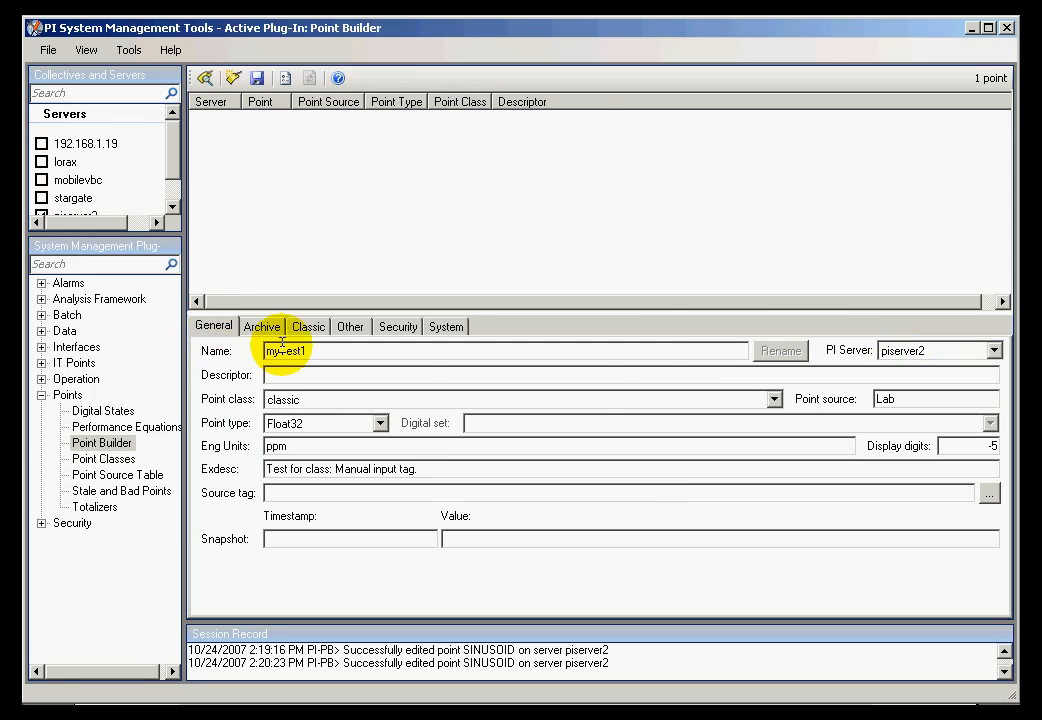
mouse_move(258, 78)
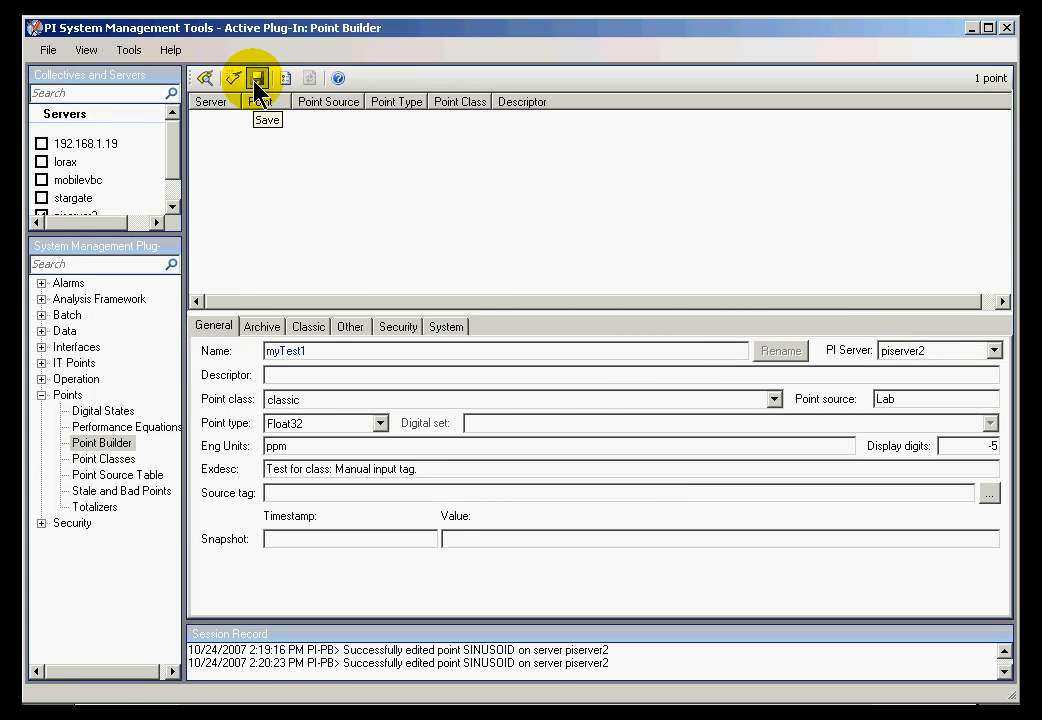
left_click(256, 78)
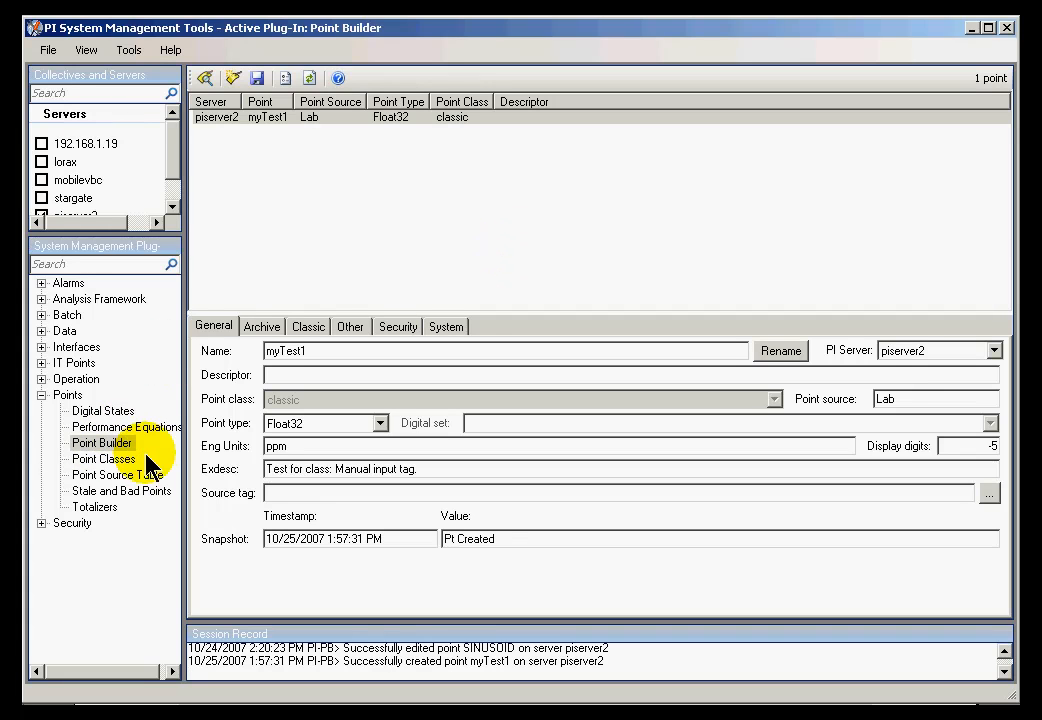
mouse_move(48, 336)
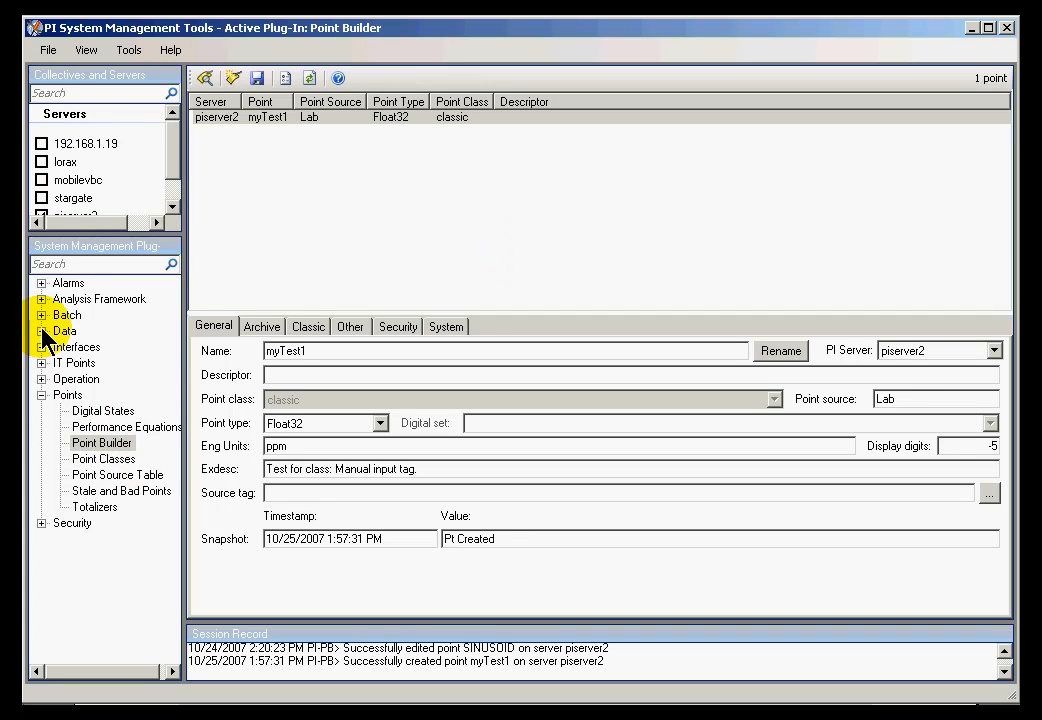
- In Recorded Values, search tag mask my* and add myTest1 from piserver2 to the list
left_click(64, 330)
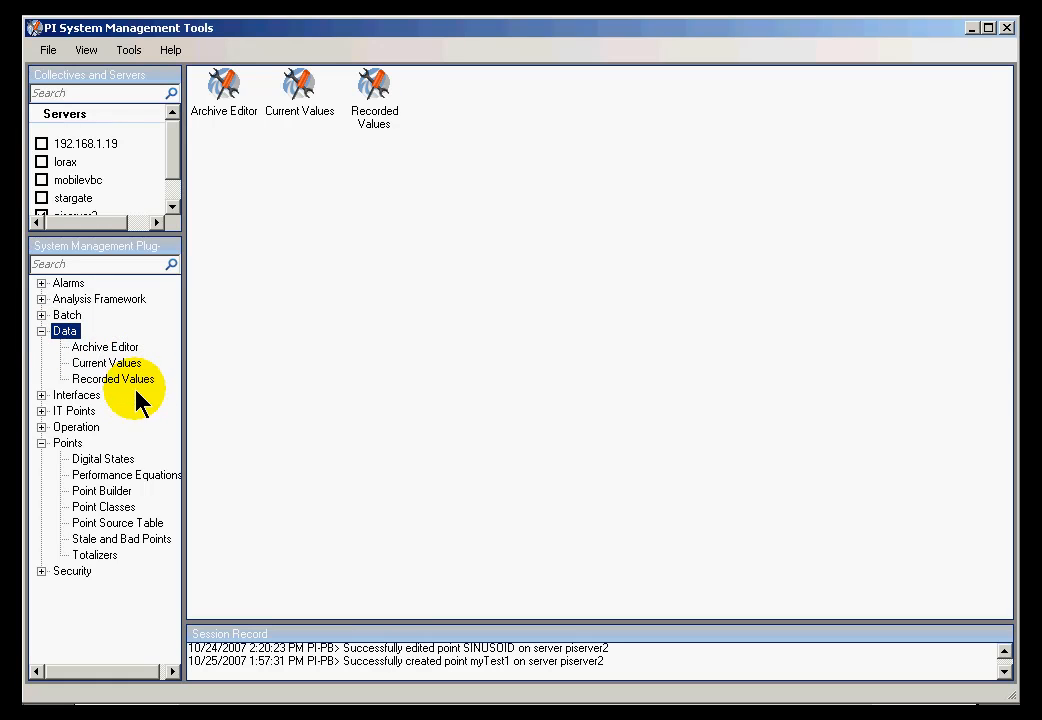
mouse_move(106, 388)
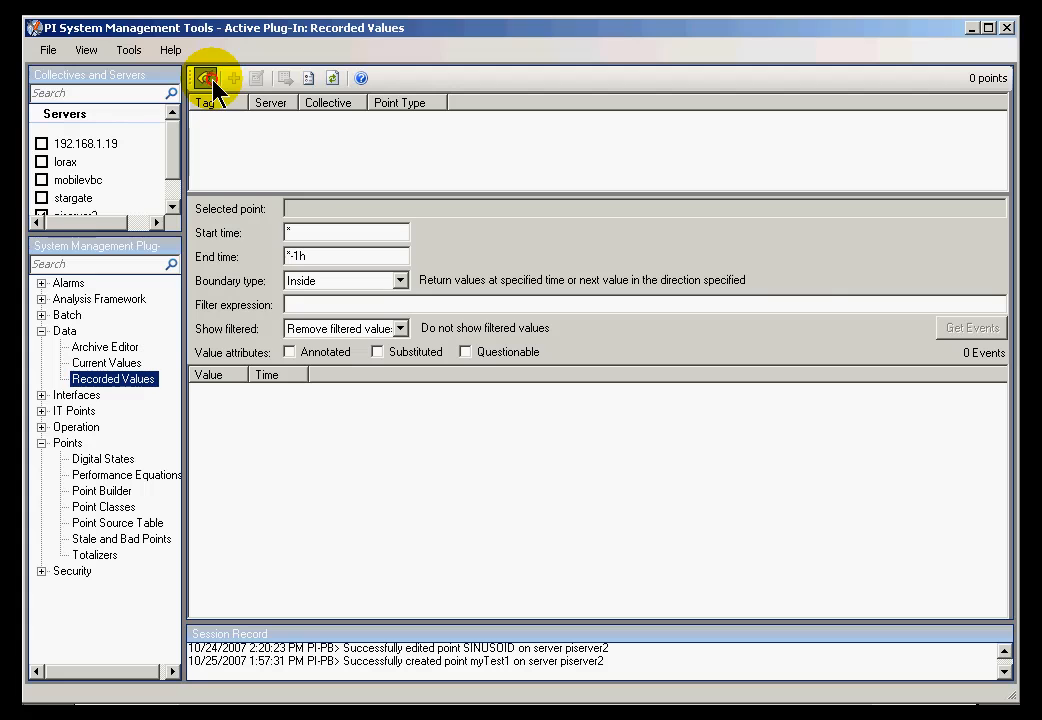
left_click(204, 78)
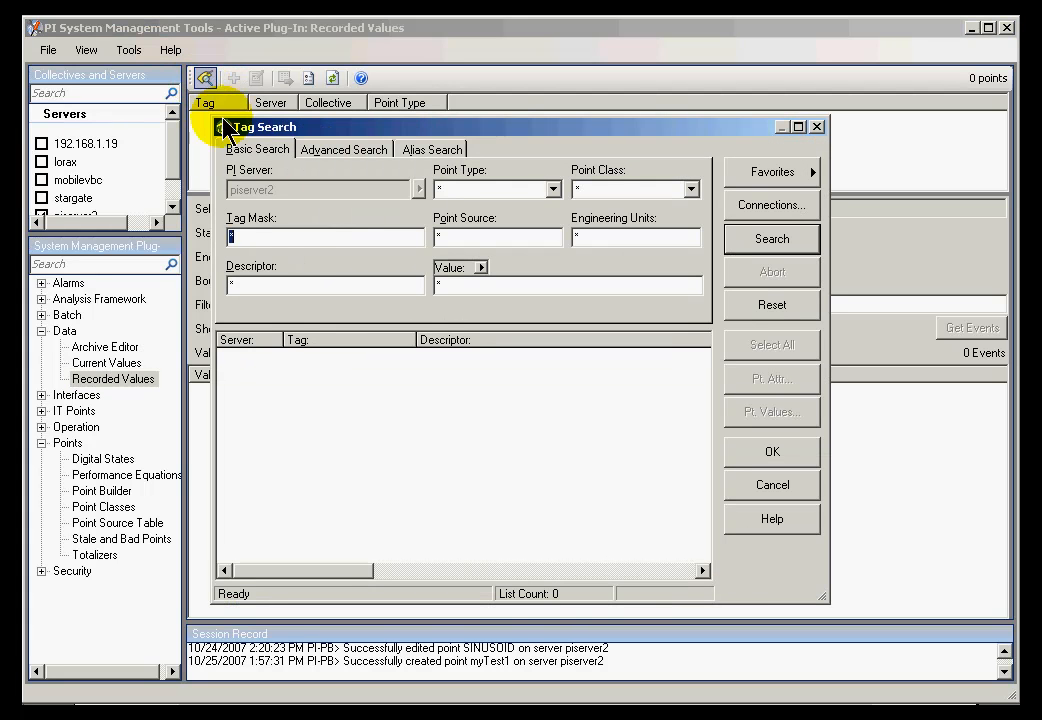
mouse_move(312, 256)
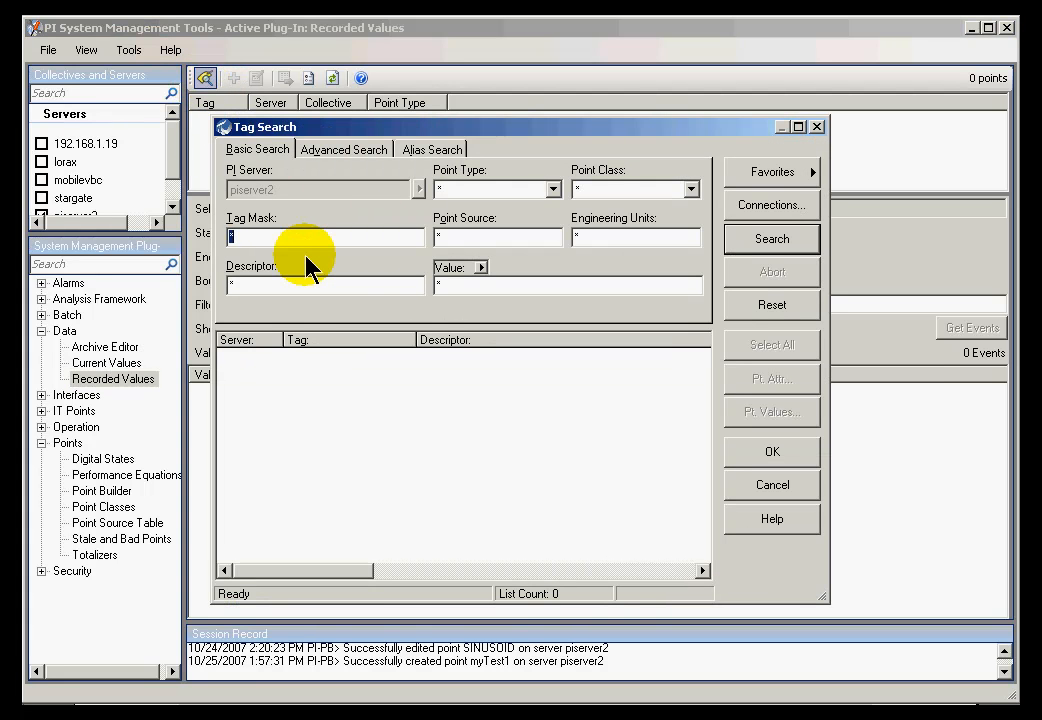
type("my*")
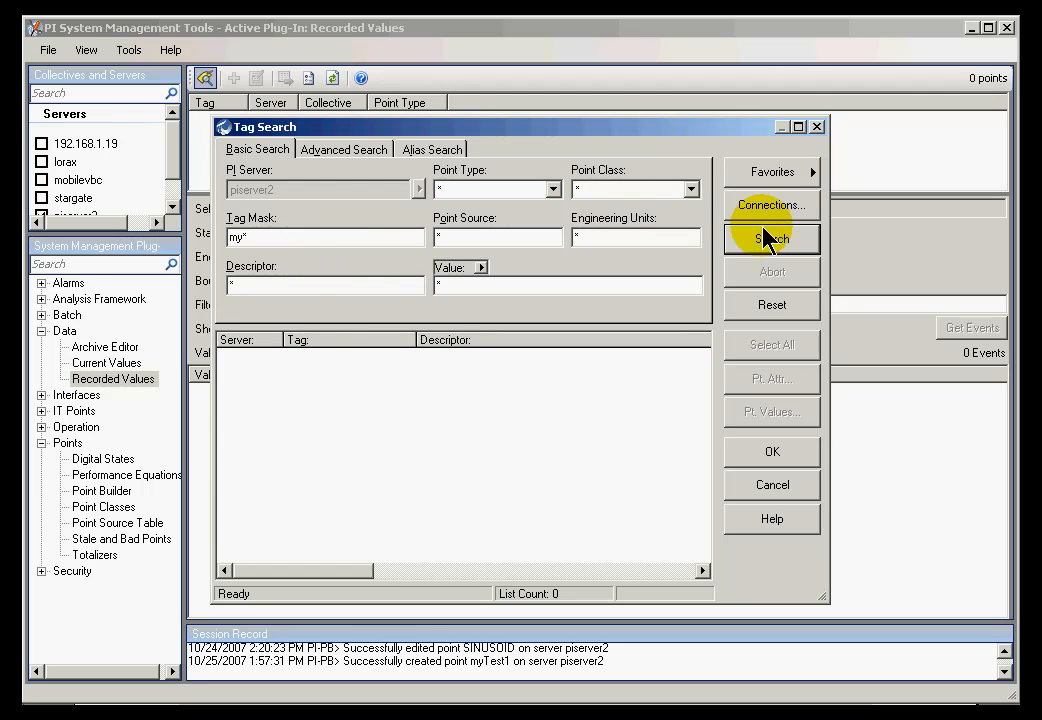
left_click(772, 238)
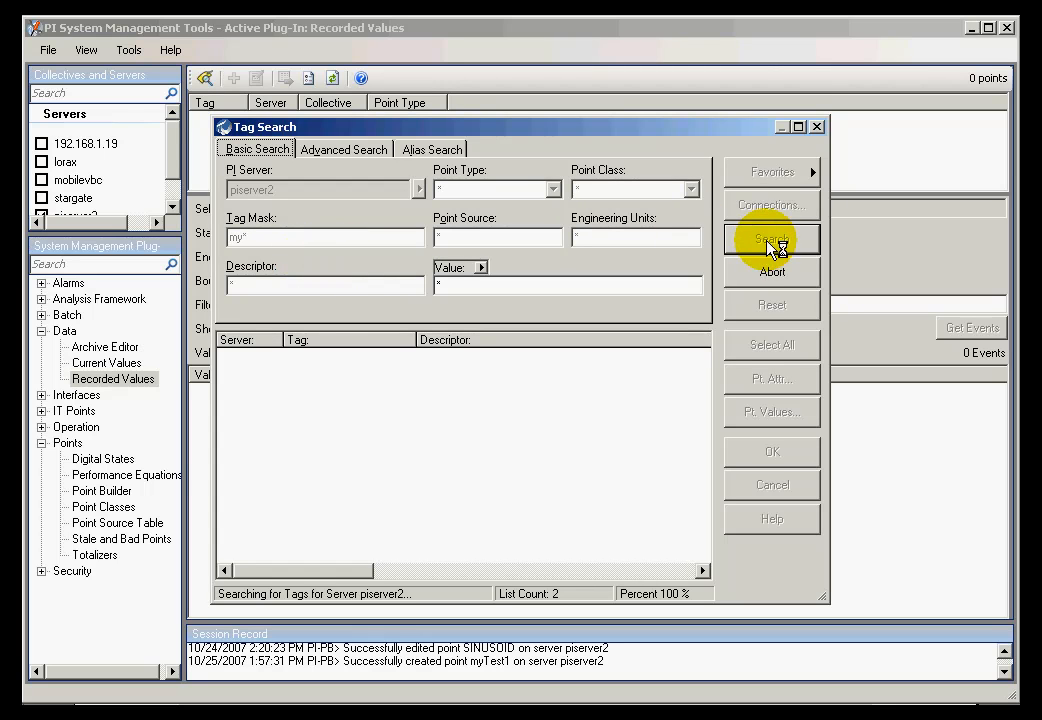
left_click(772, 240)
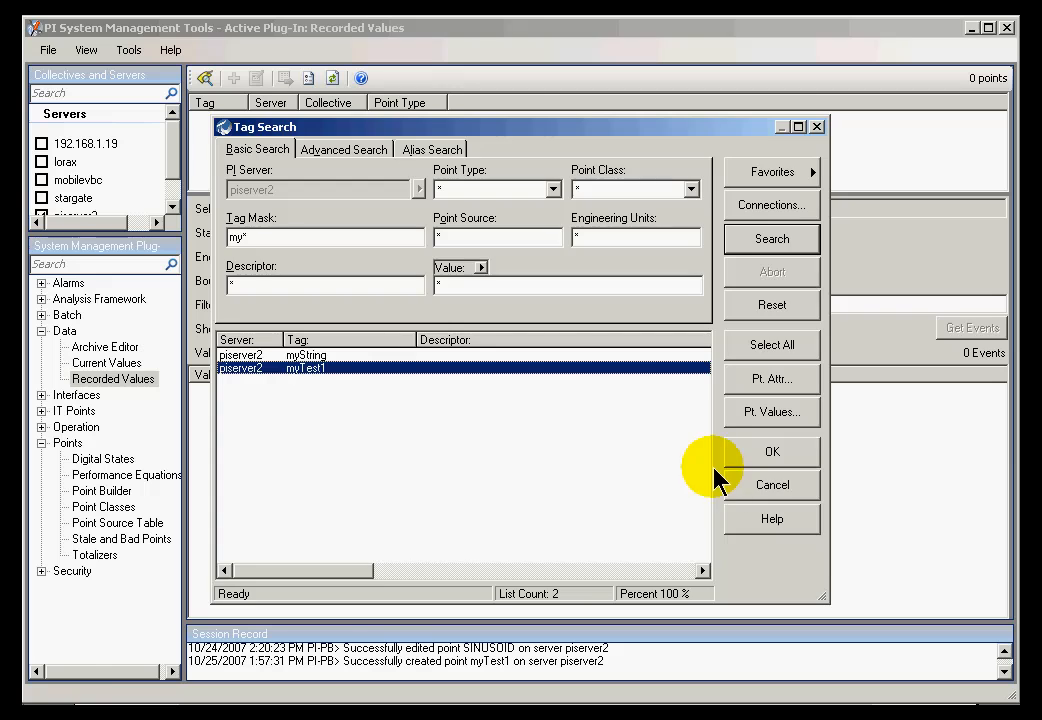
left_click(772, 452)
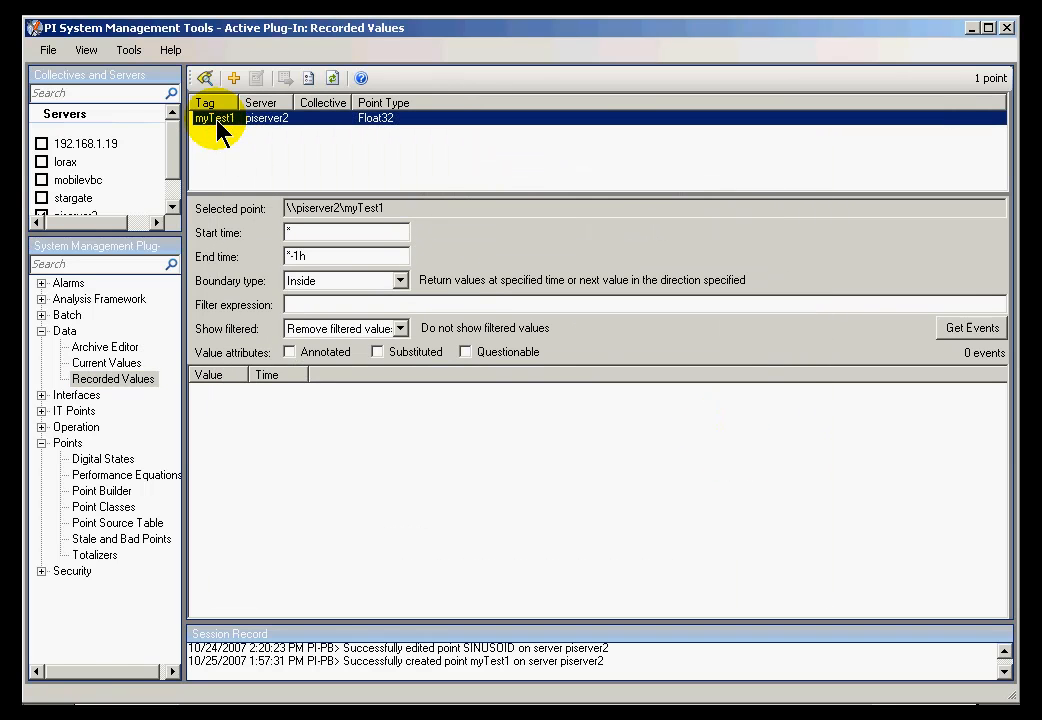
- Get myTest1's events showing one Pt Created event, then reopen Point Builder on myTest1
left_click(970, 328)
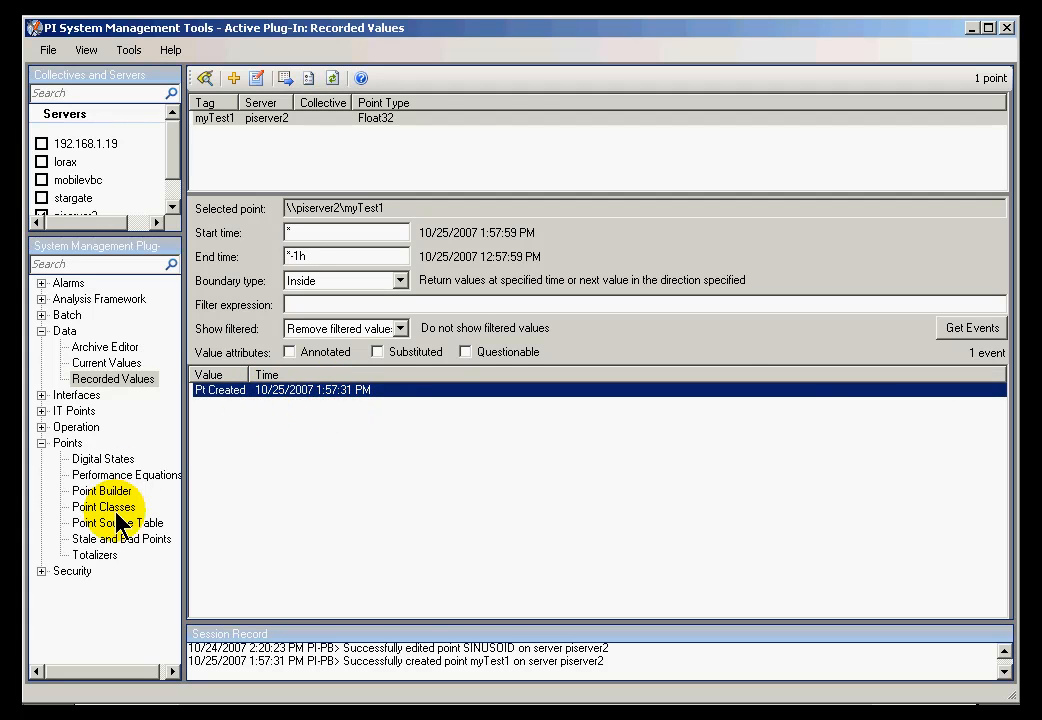
left_click(100, 490)
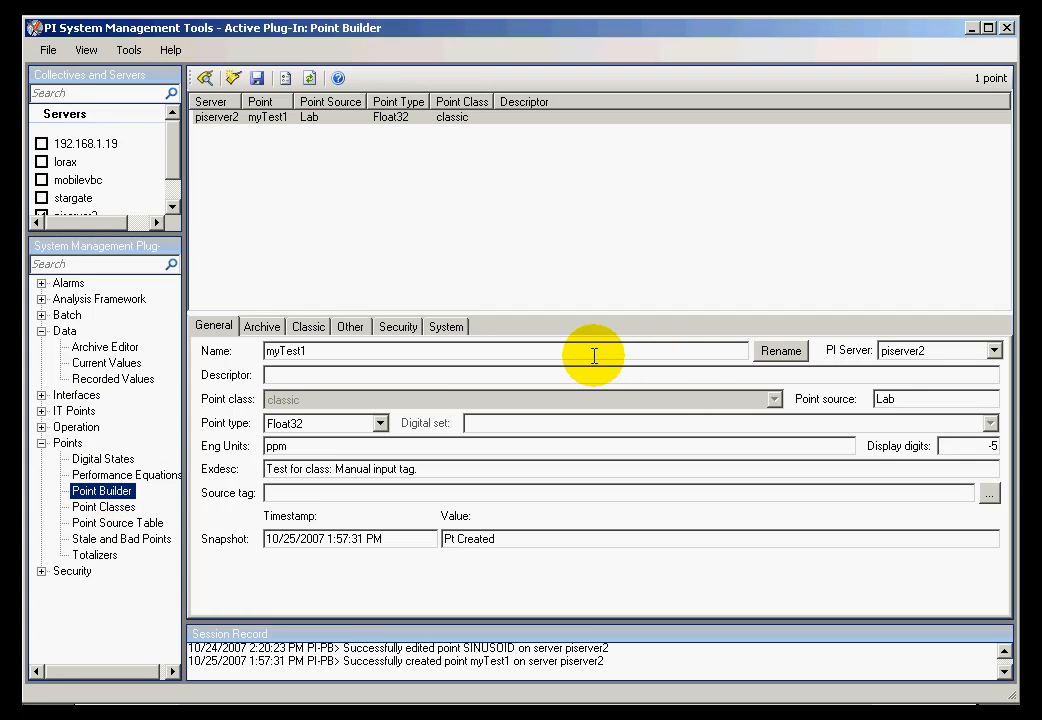